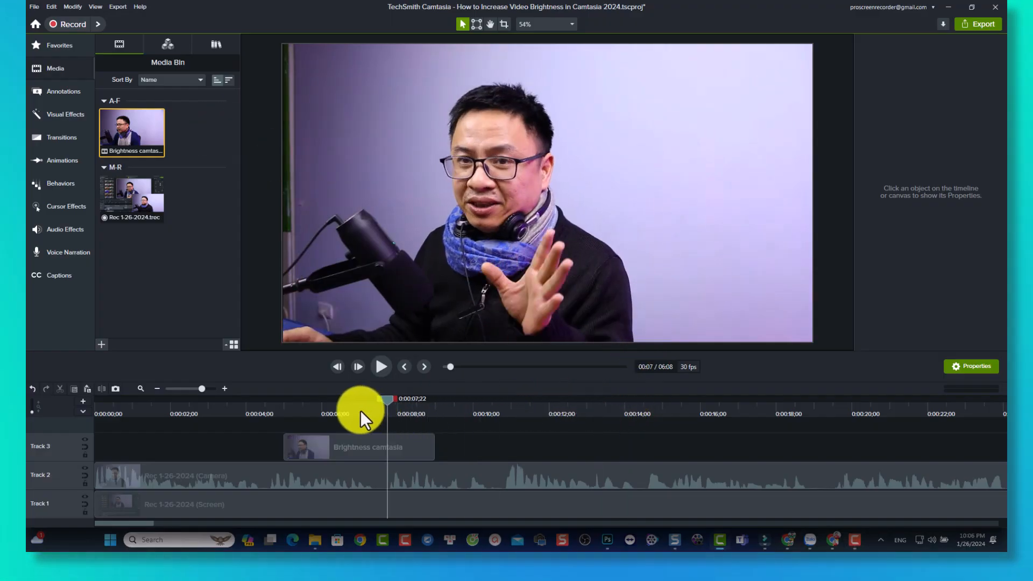
Scrub the playhead through the brightness demo clip
{"action": "left_click_drag", "start_coordinate": [387, 400], "coordinate": [461, 400]}
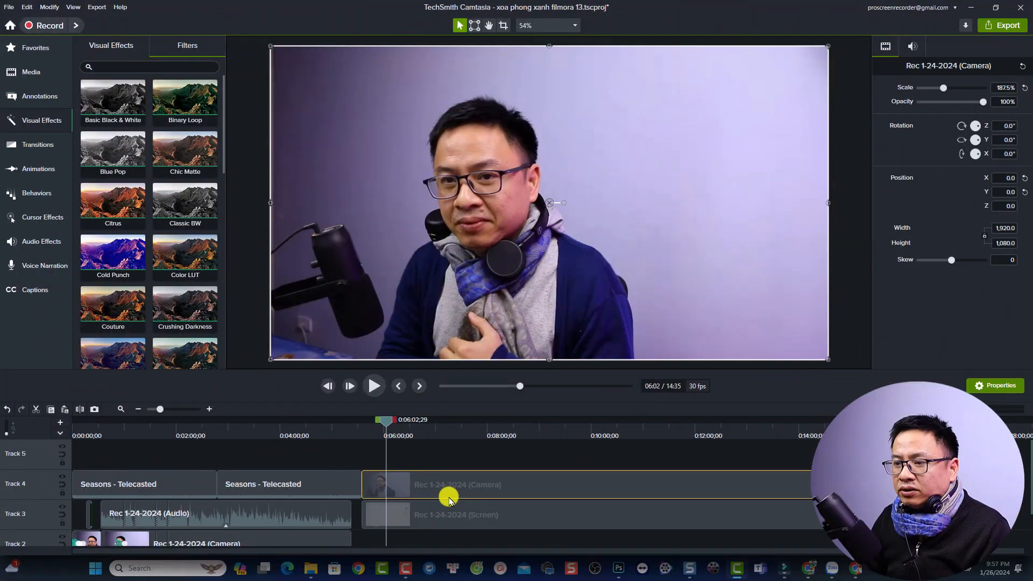
{"action": "mouse_move", "coordinate": [449, 475]}
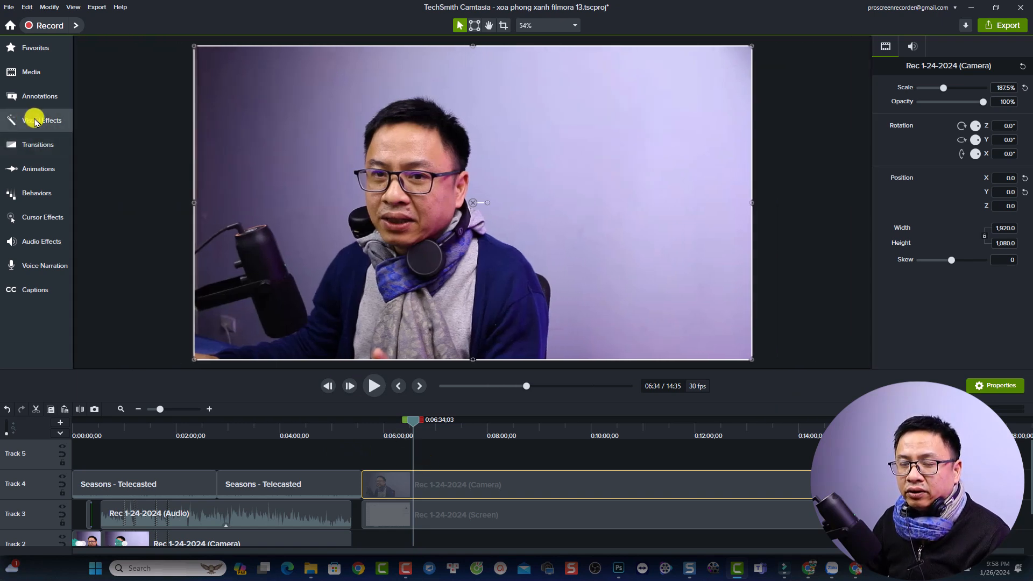
Apply the Color Adjustment visual effect to the Rec 1-24-2024 camera clip
{"action": "left_click", "coordinate": [36, 120]}
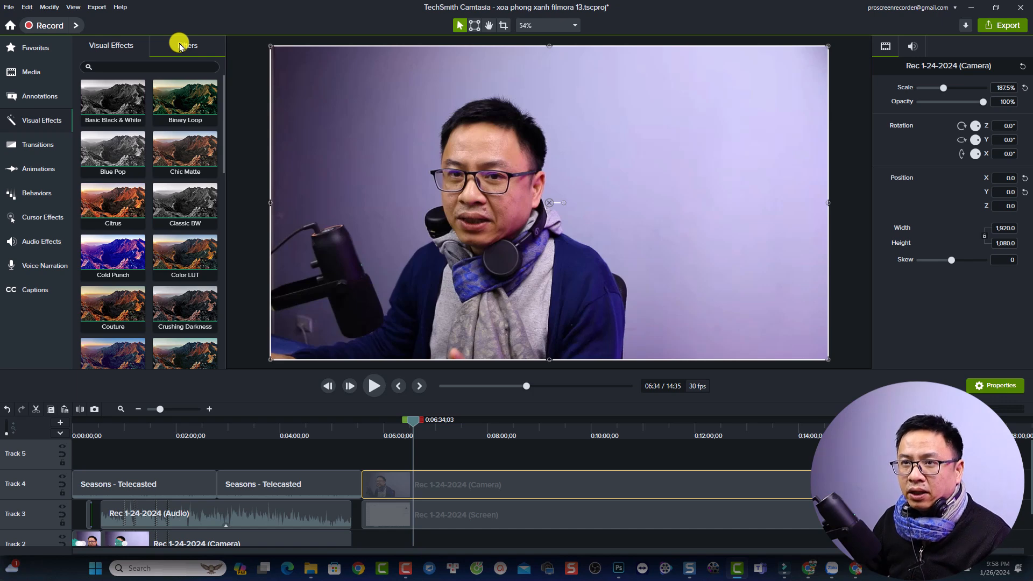
{"action": "left_click", "coordinate": [111, 45]}
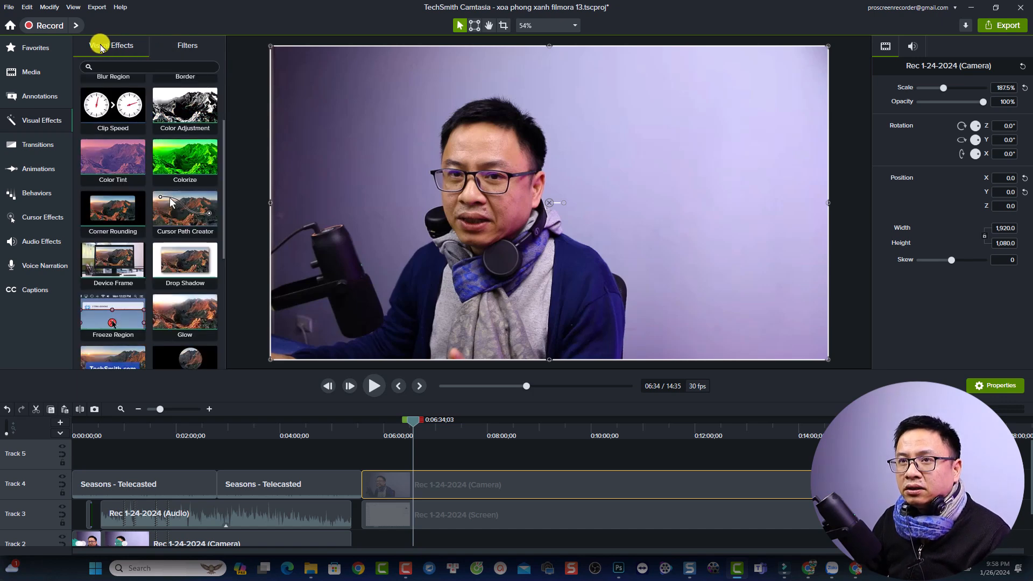
{"action": "left_click", "coordinate": [184, 109]}
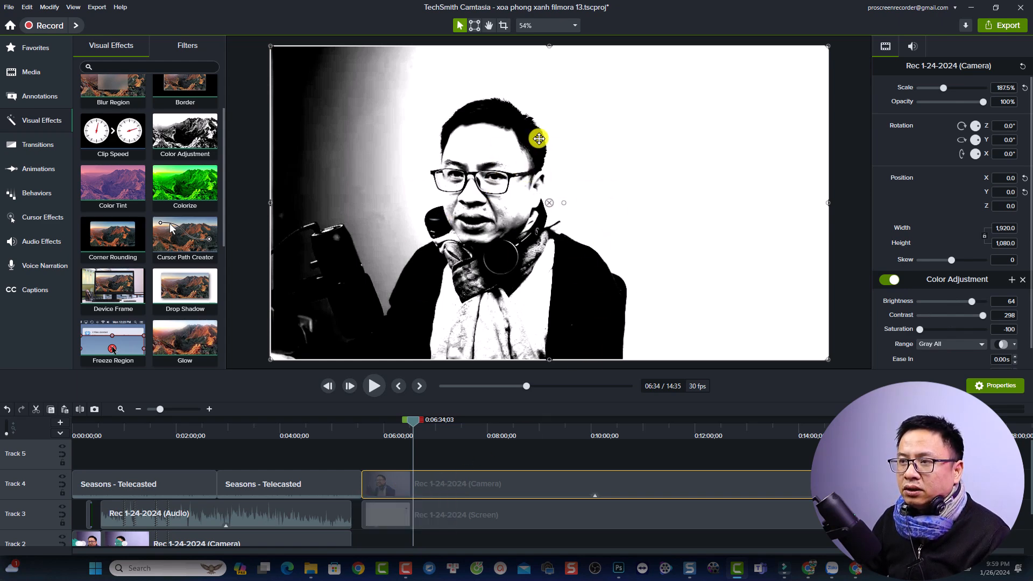
Set the Color Adjustment saturation to 0 and lower the contrast to 88
{"action": "left_click_drag", "start_coordinate": [538, 138], "coordinate": [510, 181]}
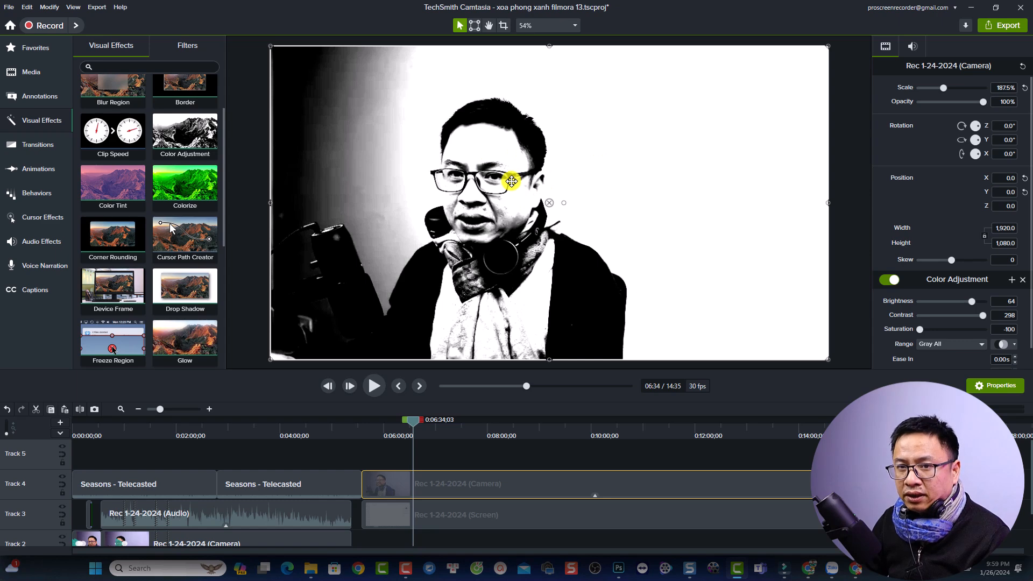
{"action": "left_click_drag", "start_coordinate": [510, 181], "coordinate": [490, 237]}
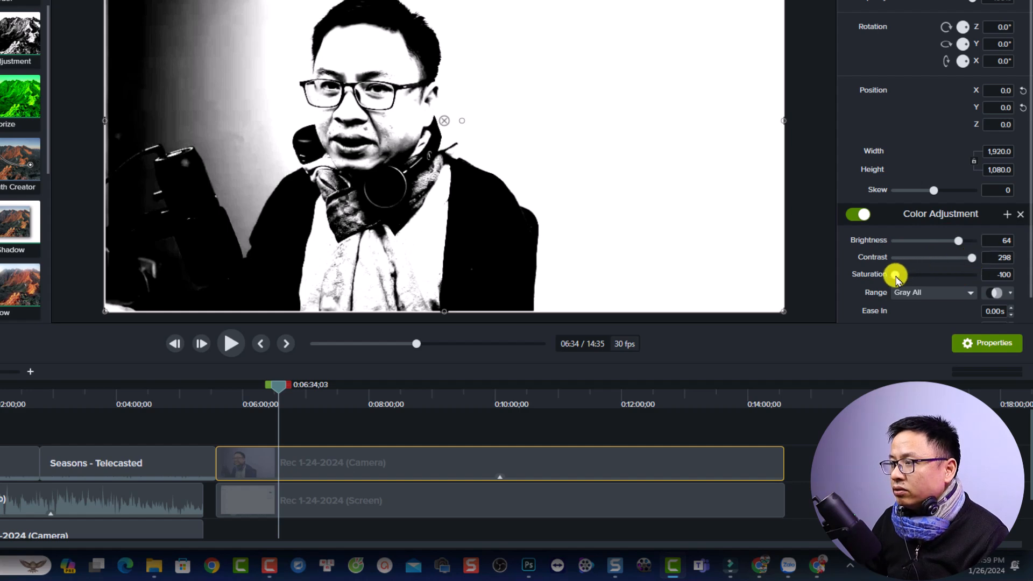
{"action": "left_click_drag", "start_coordinate": [895, 274], "coordinate": [903, 274]}
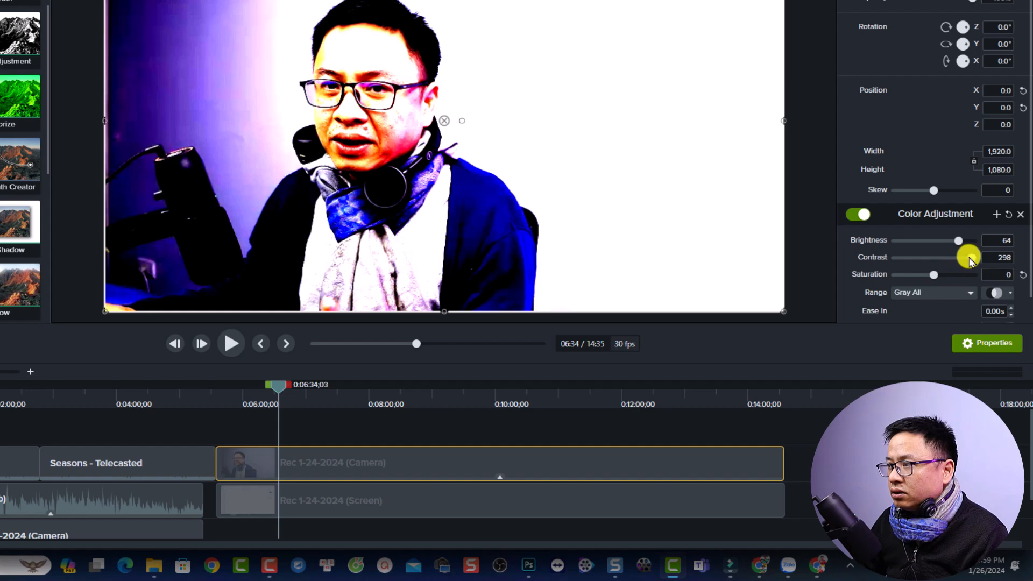
{"action": "left_click_drag", "start_coordinate": [968, 257], "coordinate": [935, 257]}
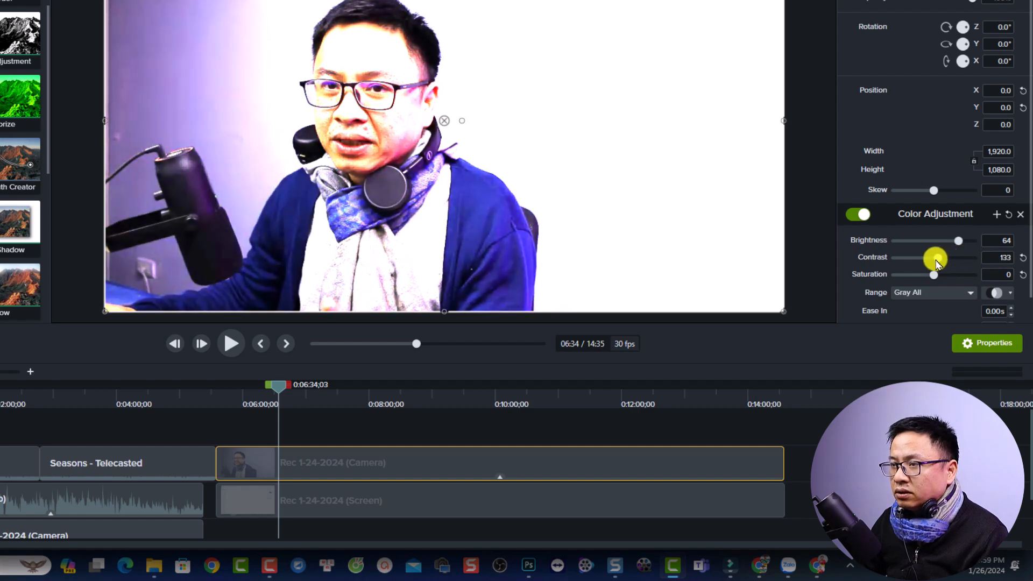
{"action": "left_click_drag", "start_coordinate": [938, 257], "coordinate": [933, 257]}
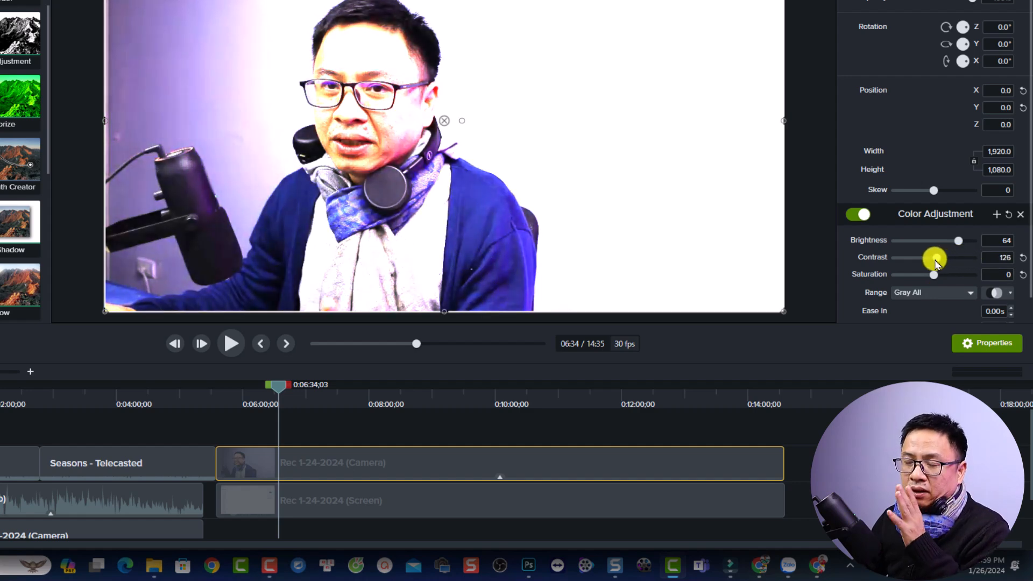
{"action": "left_click_drag", "start_coordinate": [936, 257], "coordinate": [932, 257]}
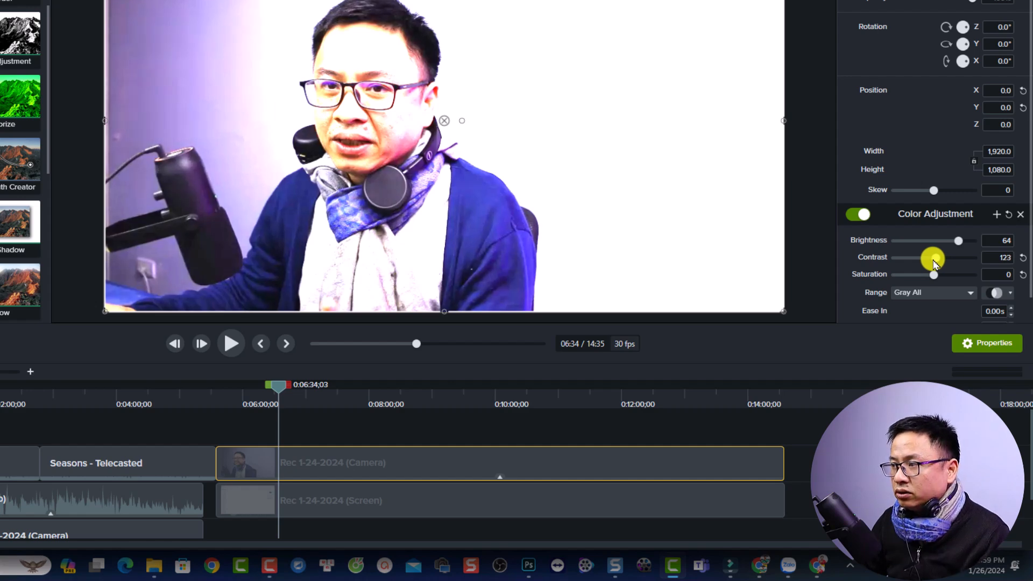
{"action": "left_click_drag", "start_coordinate": [933, 258], "coordinate": [925, 257]}
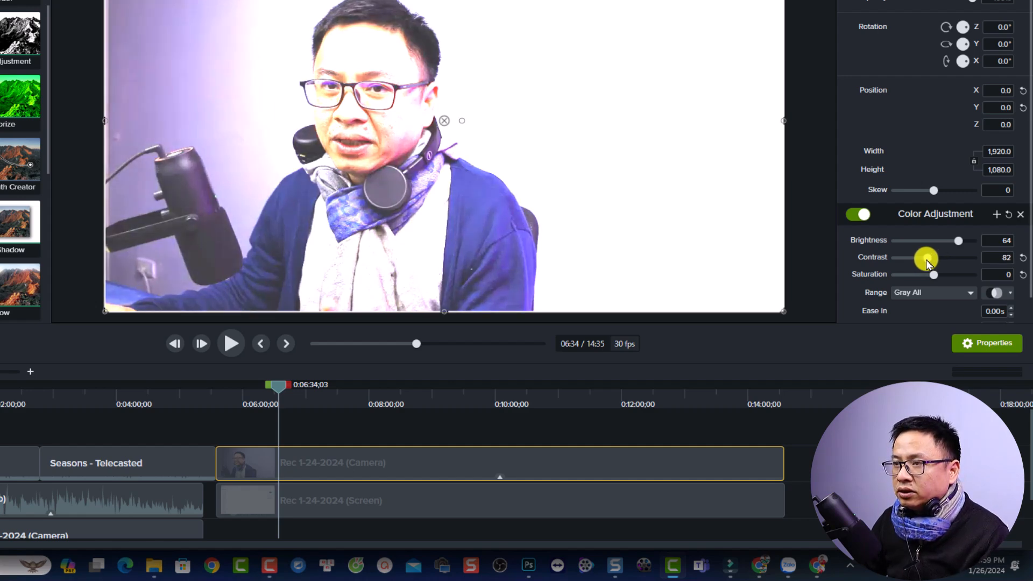
{"action": "left_click_drag", "start_coordinate": [929, 258], "coordinate": [922, 257]}
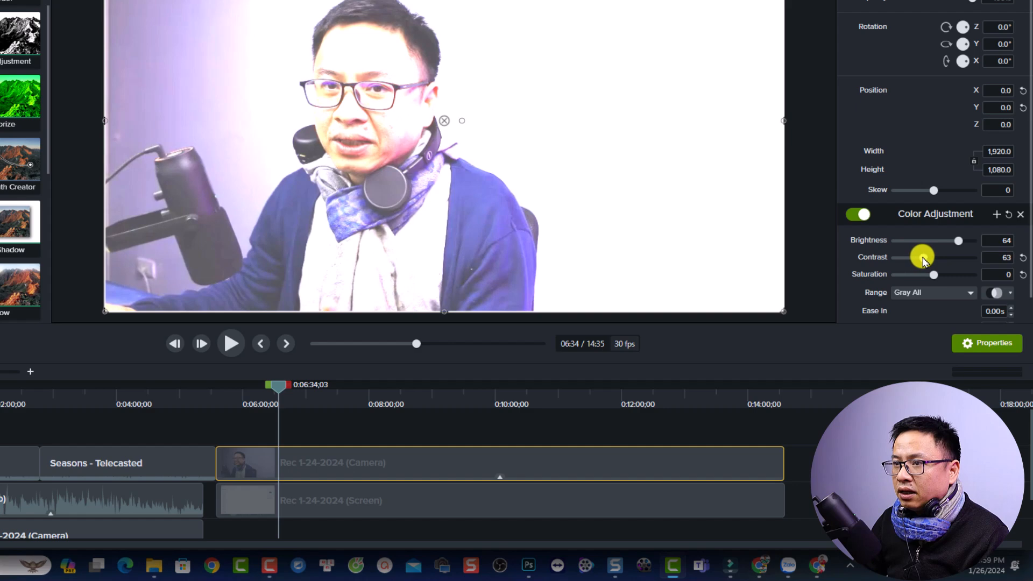
{"action": "left_click_drag", "start_coordinate": [921, 257], "coordinate": [931, 257]}
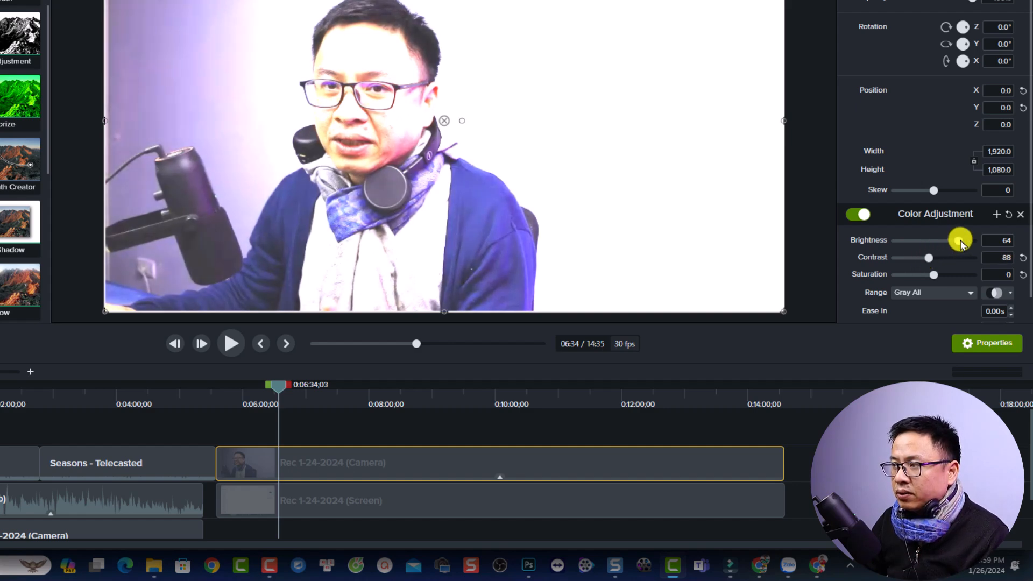
Adjust the Color Adjustment brightness to 15 and the contrast to 15
{"action": "left_click_drag", "start_coordinate": [959, 240], "coordinate": [934, 240]}
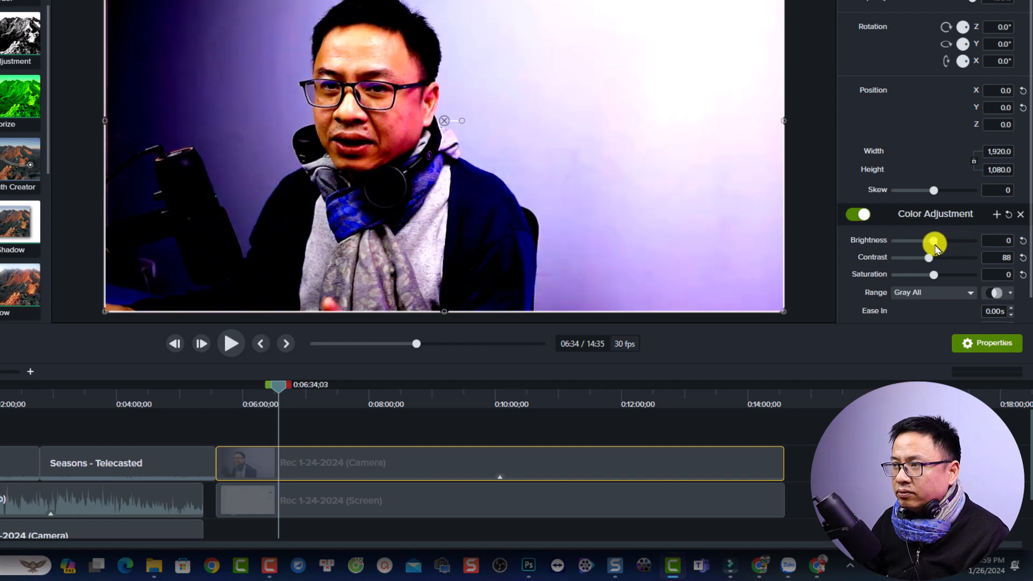
{"action": "left_click_drag", "start_coordinate": [929, 241], "coordinate": [947, 240]}
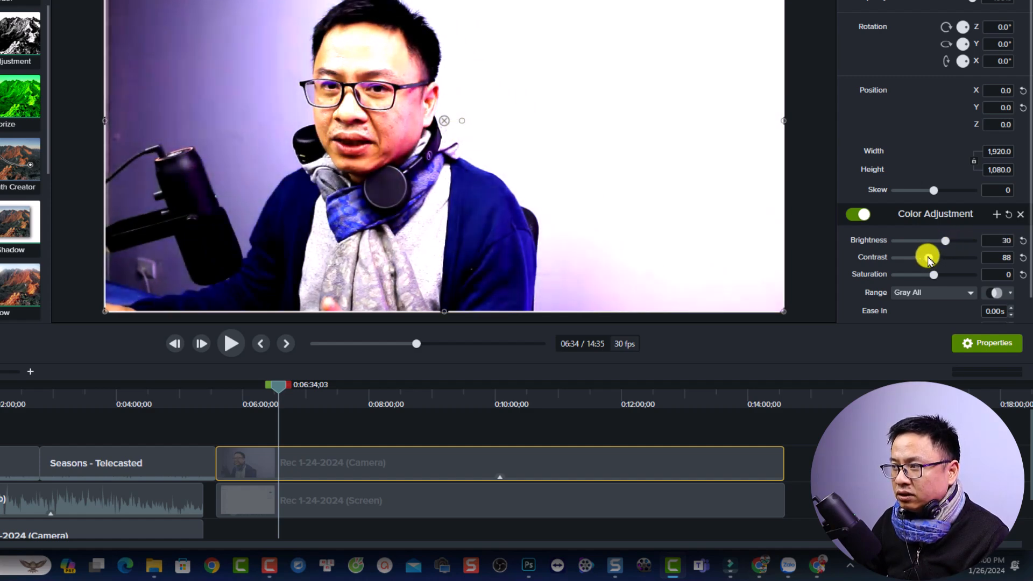
{"action": "left_click_drag", "start_coordinate": [928, 257], "coordinate": [918, 257]}
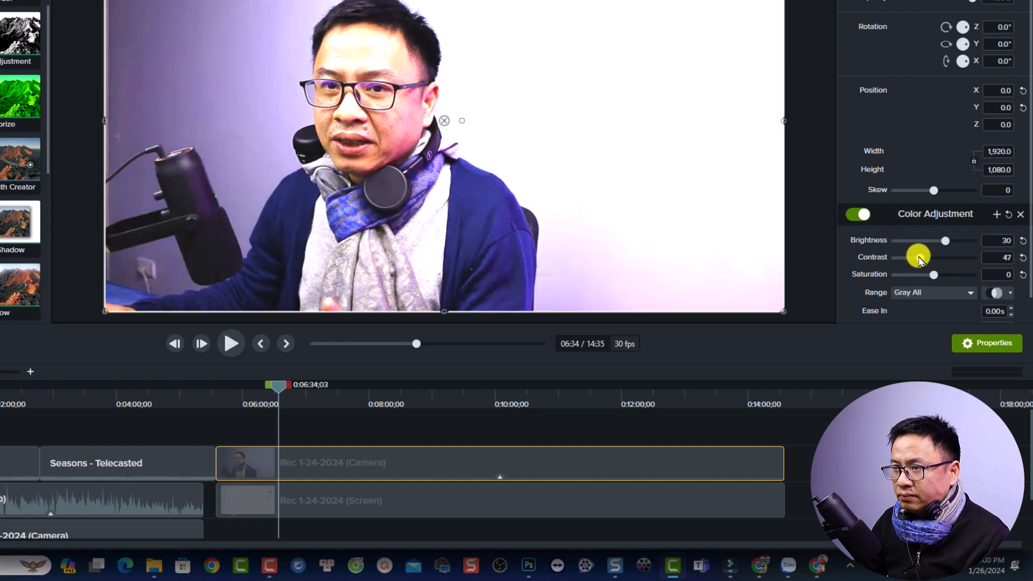
{"action": "left_click_drag", "start_coordinate": [918, 256], "coordinate": [912, 256]}
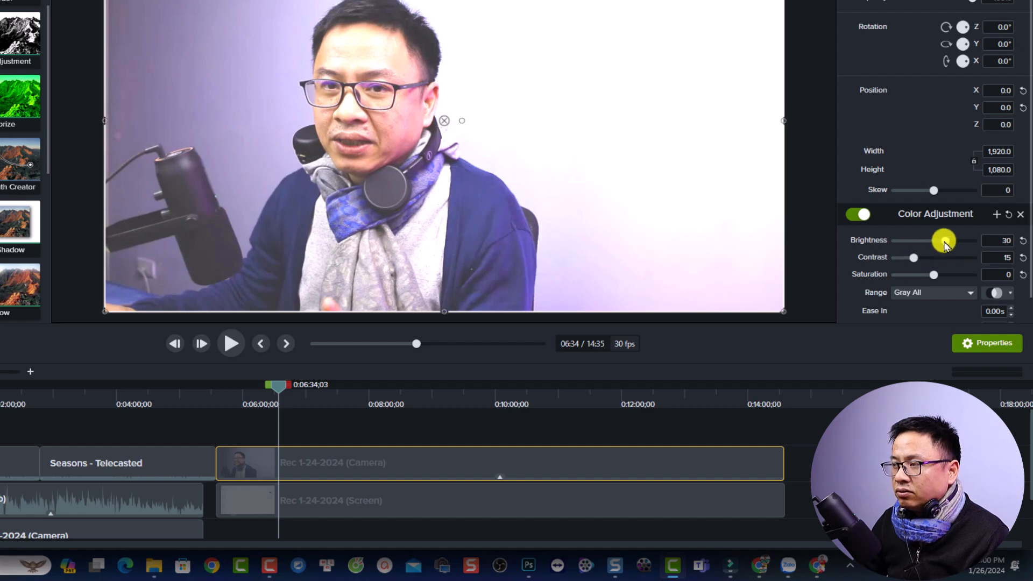
{"action": "left_click_drag", "start_coordinate": [944, 239], "coordinate": [934, 239]}
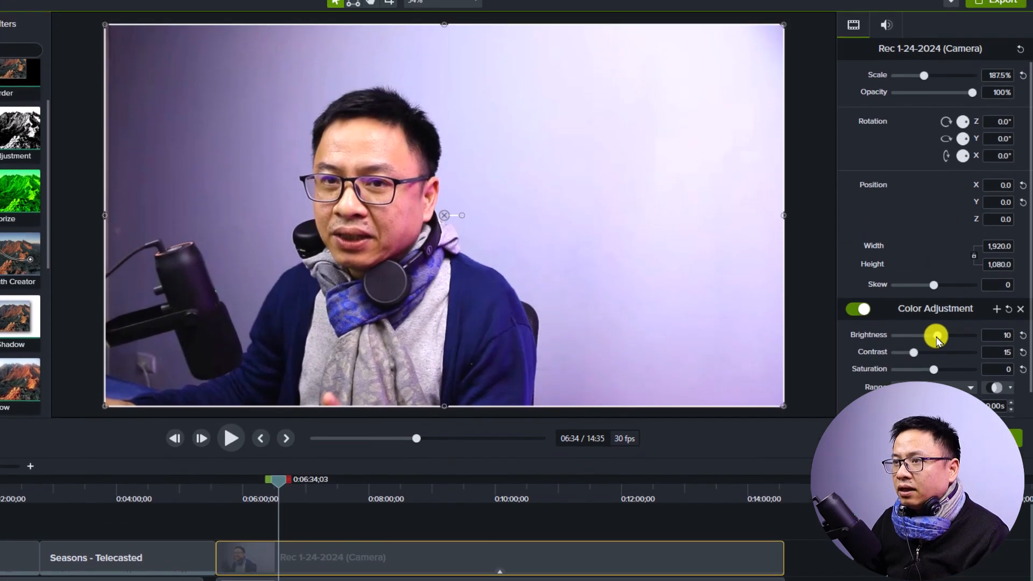
{"action": "left_click_drag", "start_coordinate": [935, 335], "coordinate": [938, 334]}
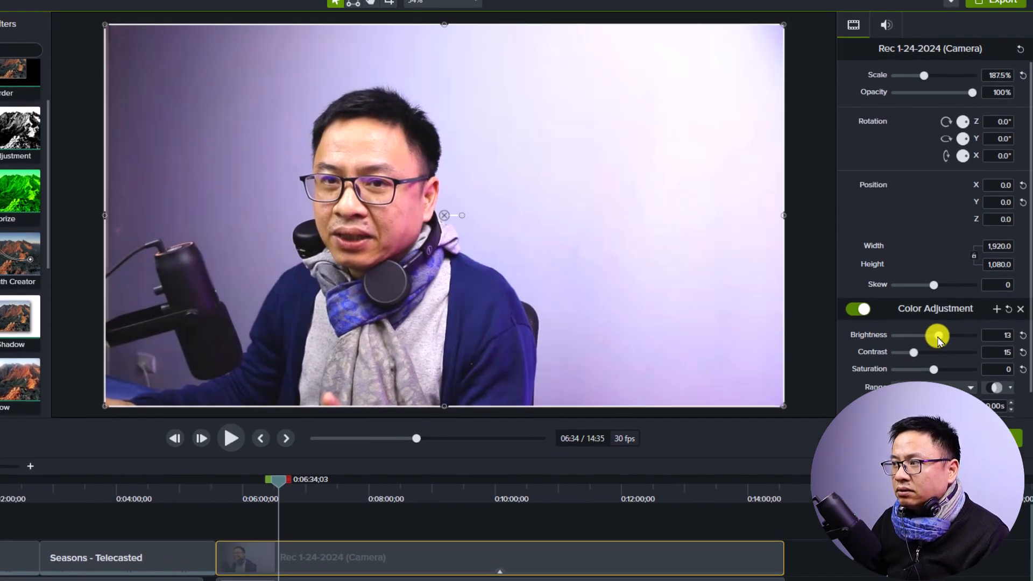
{"action": "left_click_drag", "start_coordinate": [932, 334], "coordinate": [939, 334]}
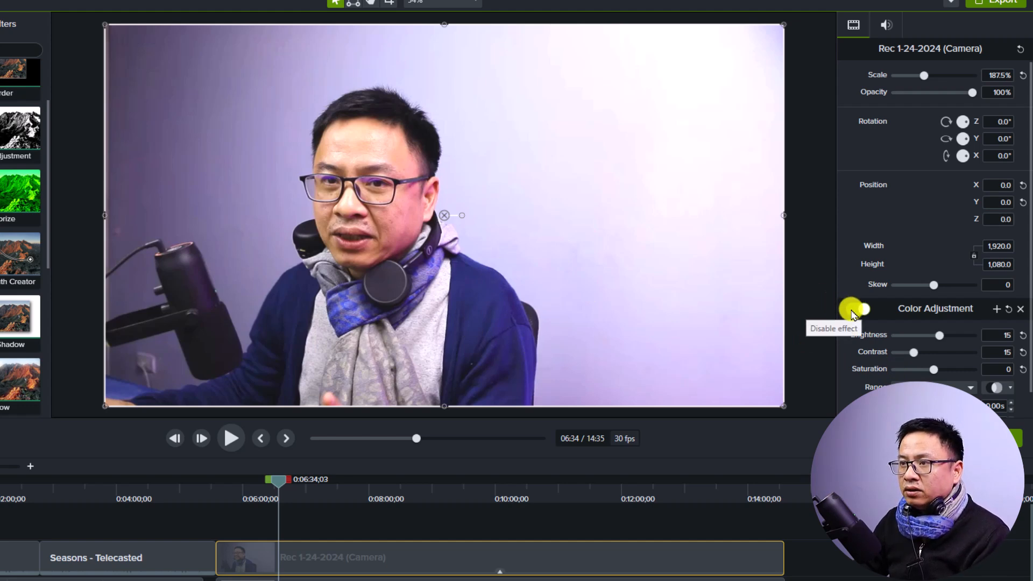
Compare the effect on and off, raise saturation to 19, and rewind to 5:47
{"action": "left_click", "coordinate": [859, 311]}
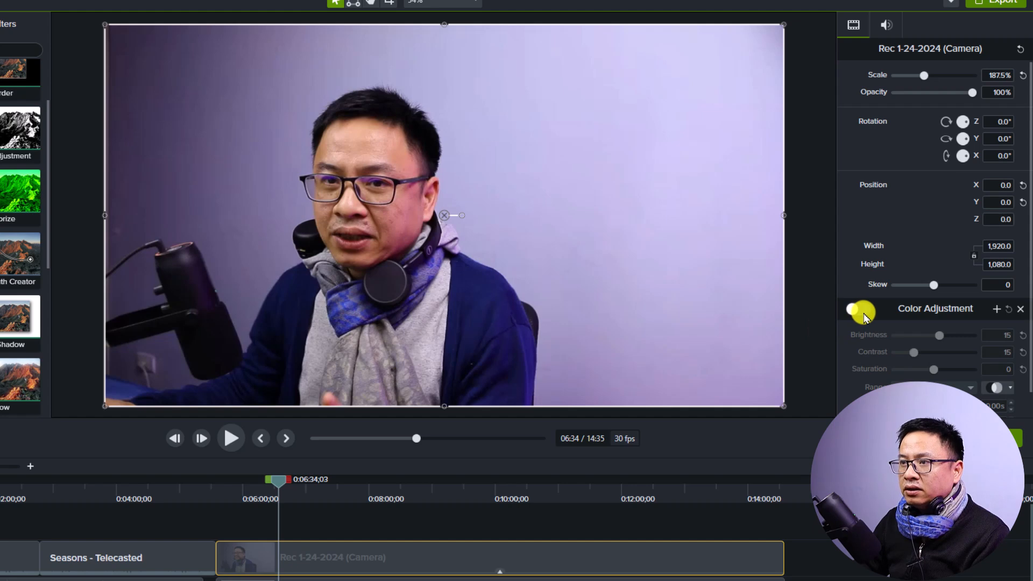
{"action": "left_click", "coordinate": [857, 308]}
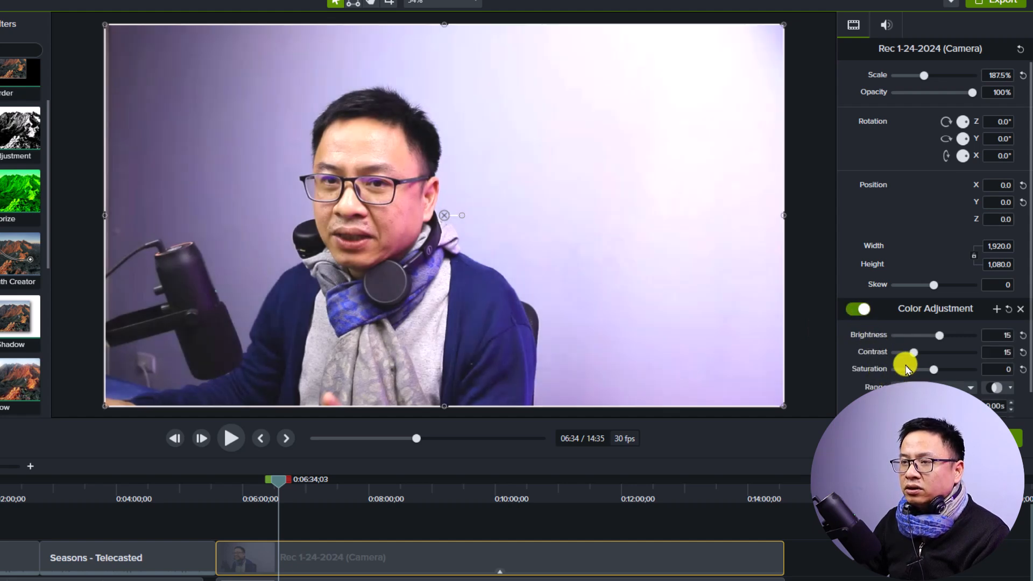
{"action": "left_click_drag", "start_coordinate": [905, 367], "coordinate": [932, 368]}
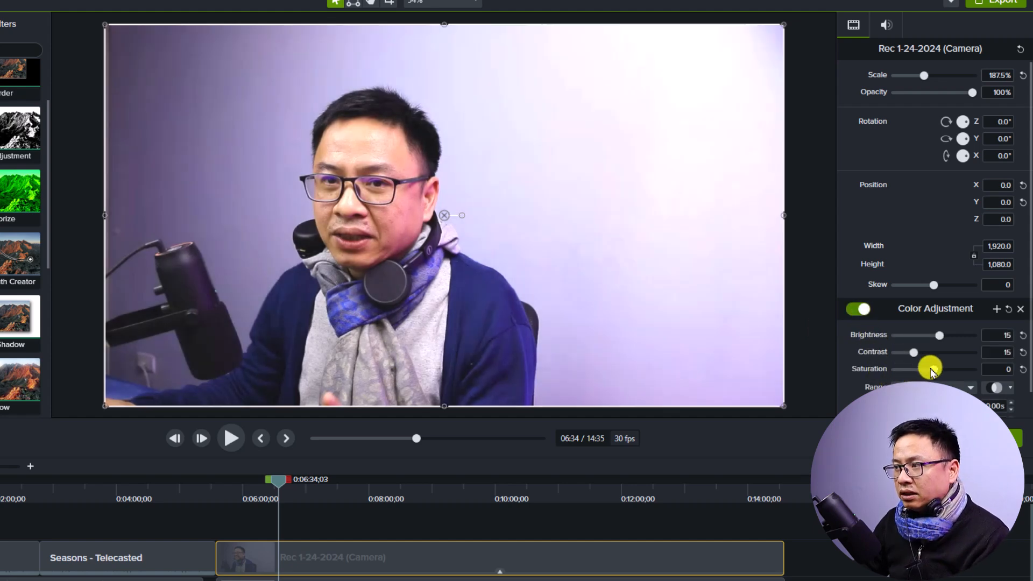
{"action": "left_click_drag", "start_coordinate": [930, 368], "coordinate": [936, 368]}
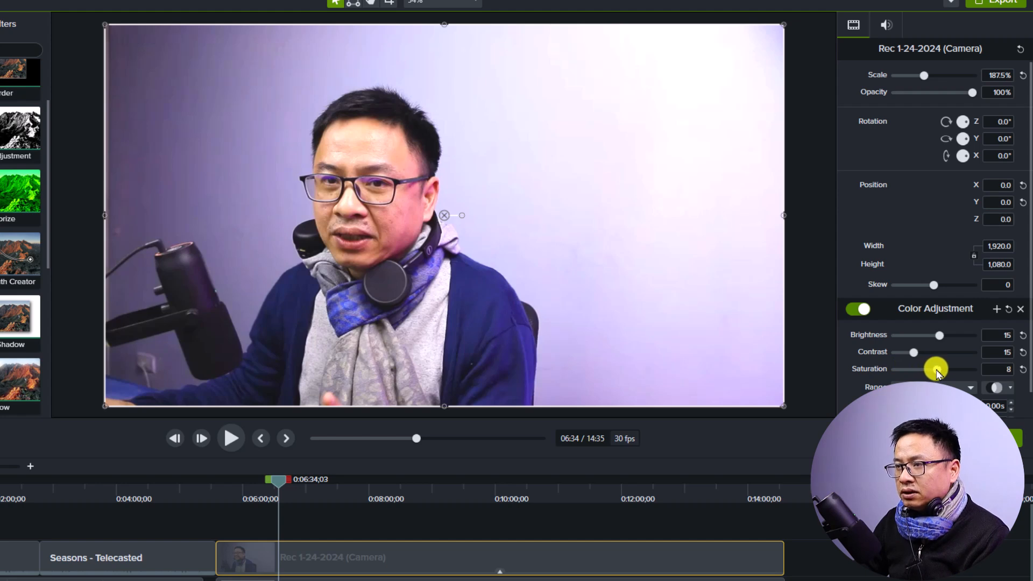
{"action": "left_click_drag", "start_coordinate": [935, 368], "coordinate": [941, 368]}
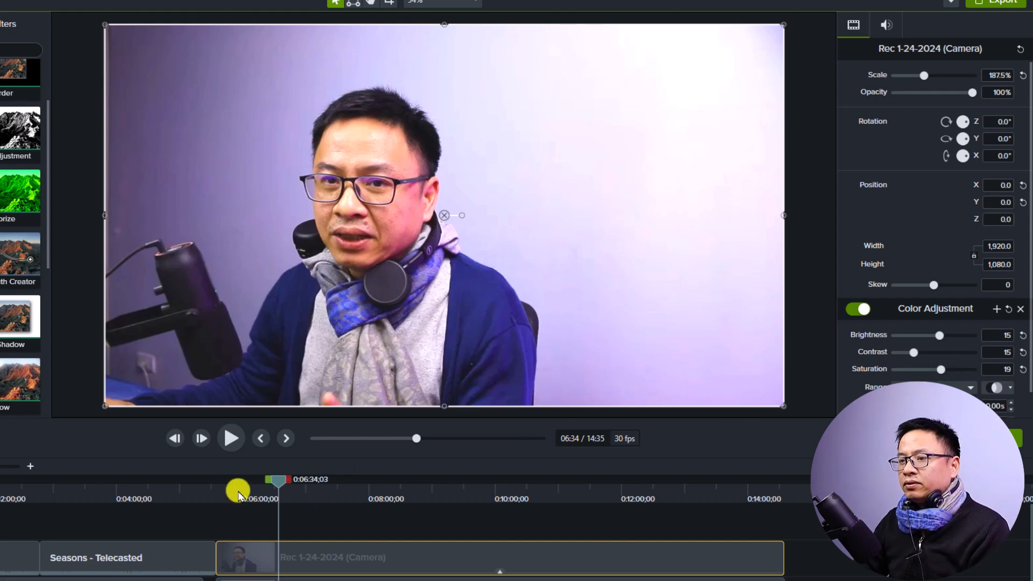
{"action": "left_click_drag", "start_coordinate": [239, 491], "coordinate": [227, 479]}
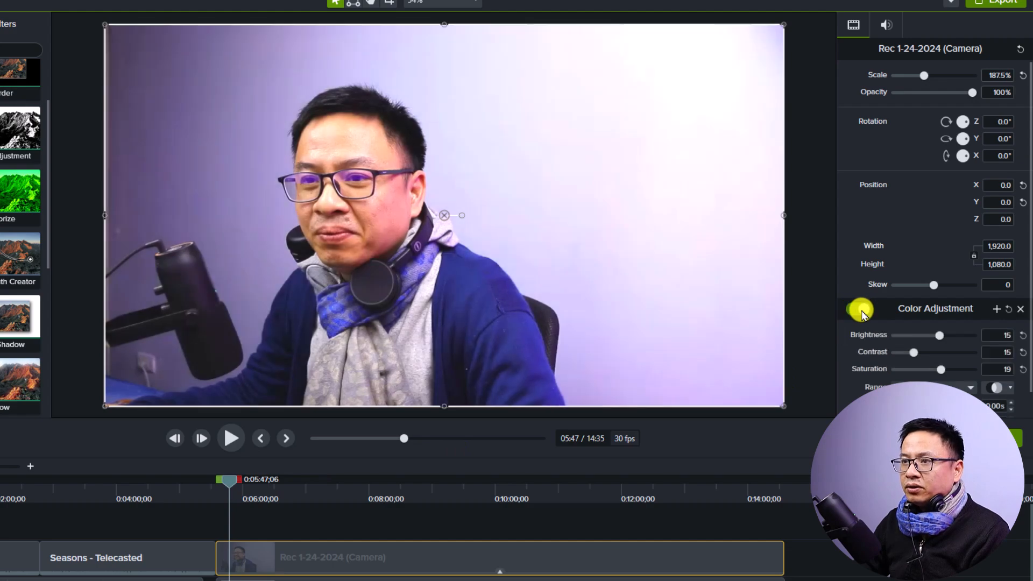
{"action": "left_click", "coordinate": [858, 308]}
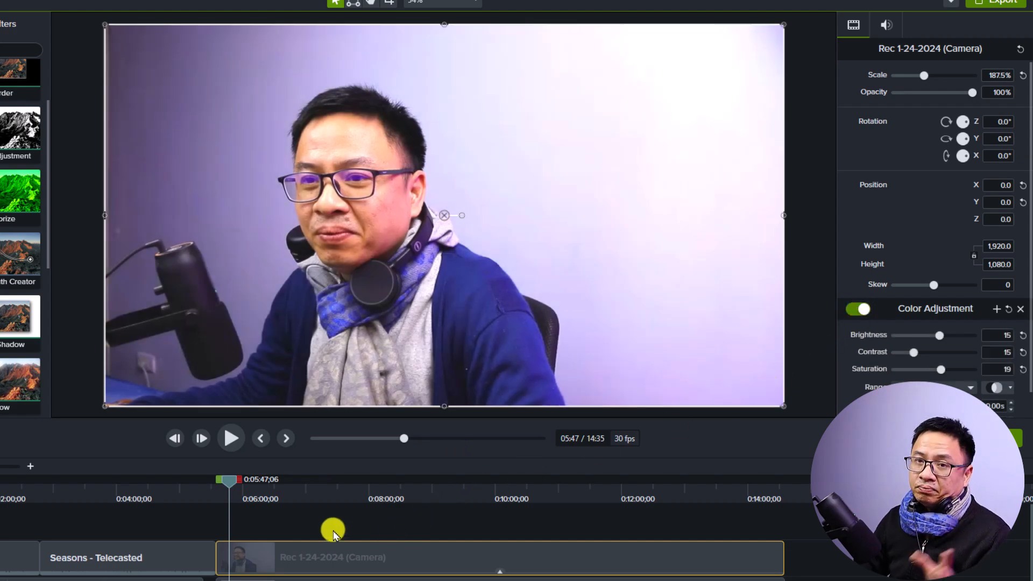